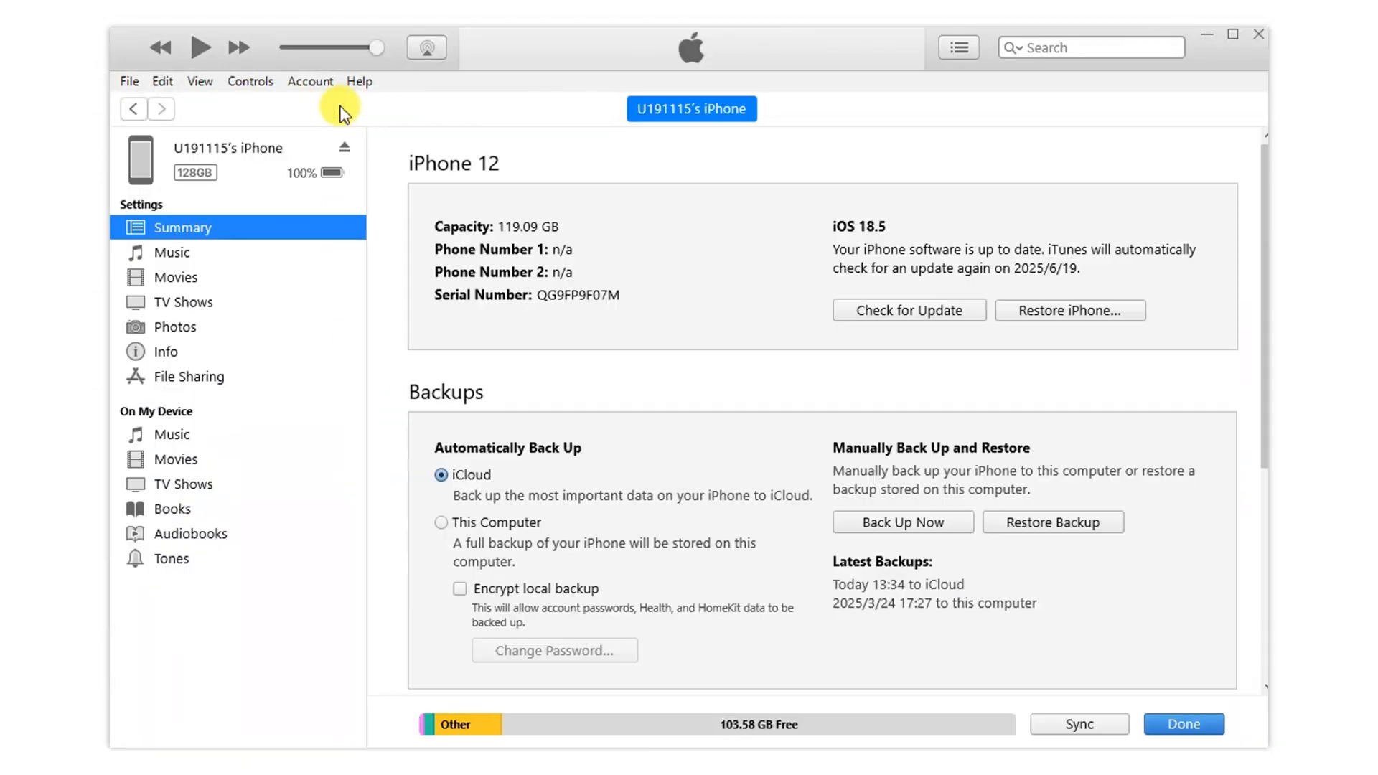
{"action": "mouse_move", "coordinate": [242, 240]}
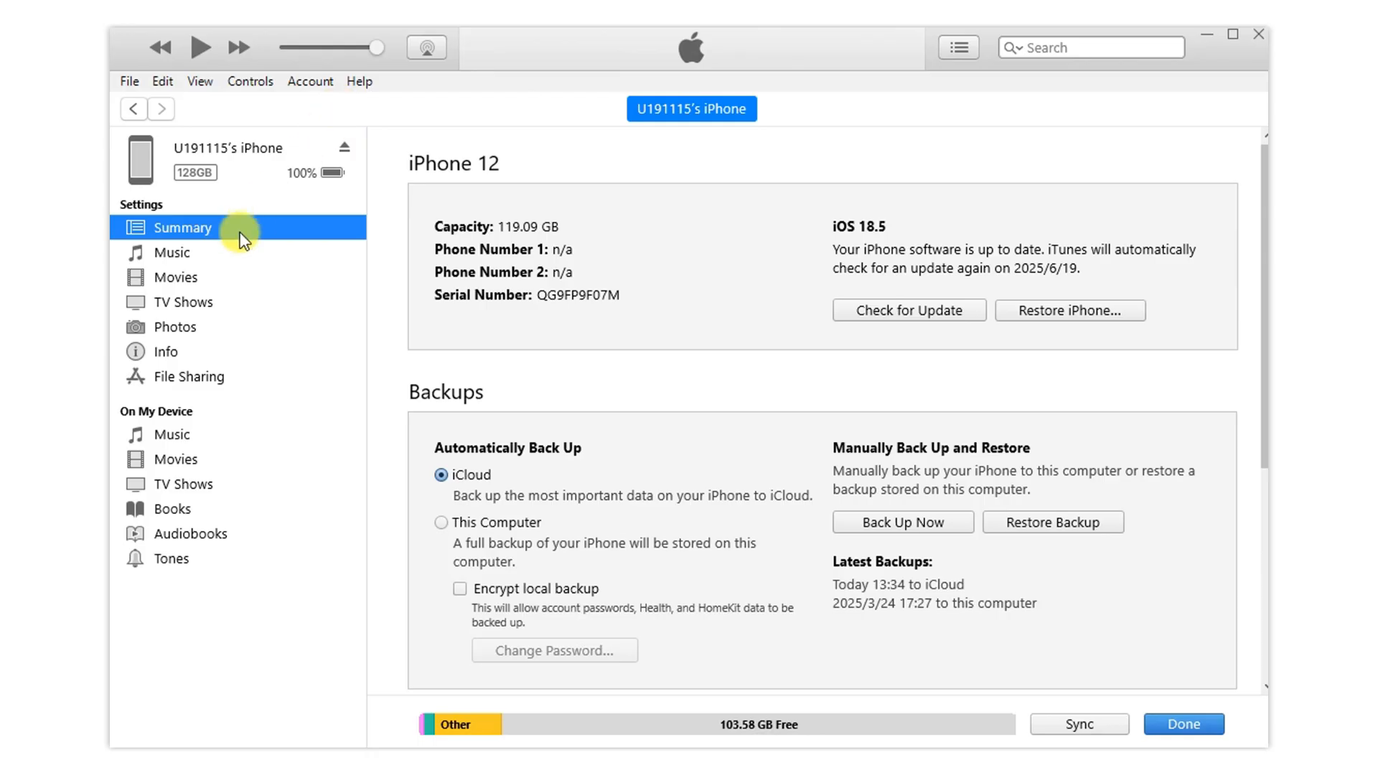
{"action": "mouse_move", "coordinate": [1175, 325]}
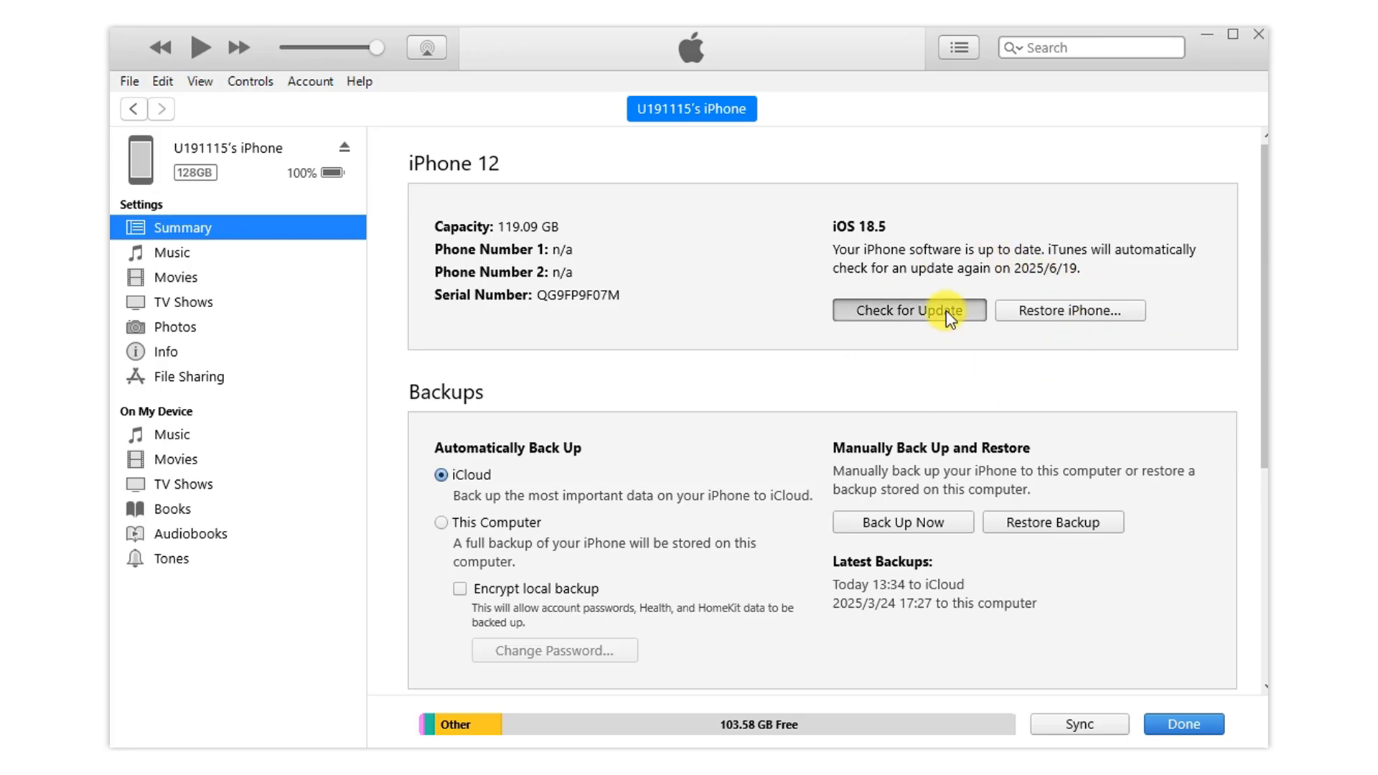
Confirm iOS 18.5 is the current version, then attempt to restore the iPhone.
{"action": "left_click", "coordinate": [908, 310]}
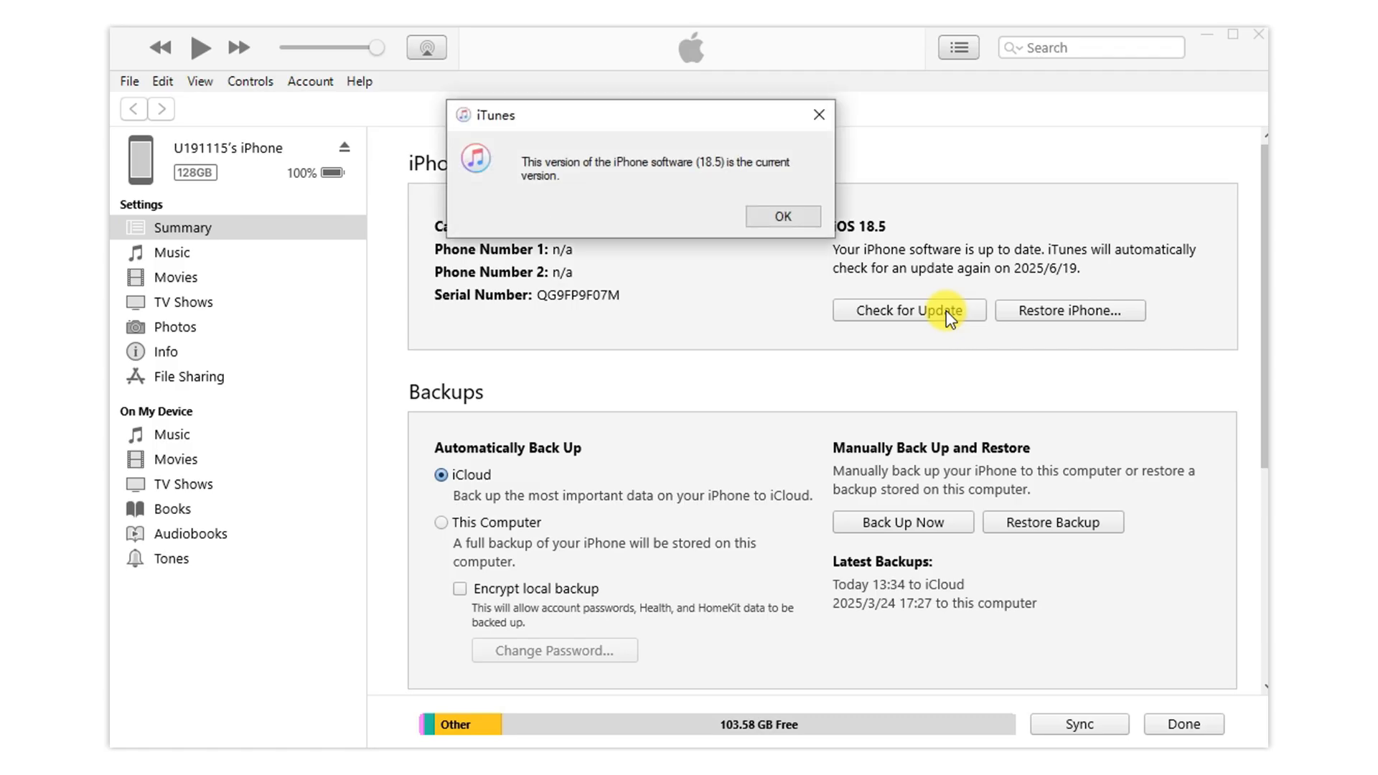
{"action": "left_click", "coordinate": [780, 216]}
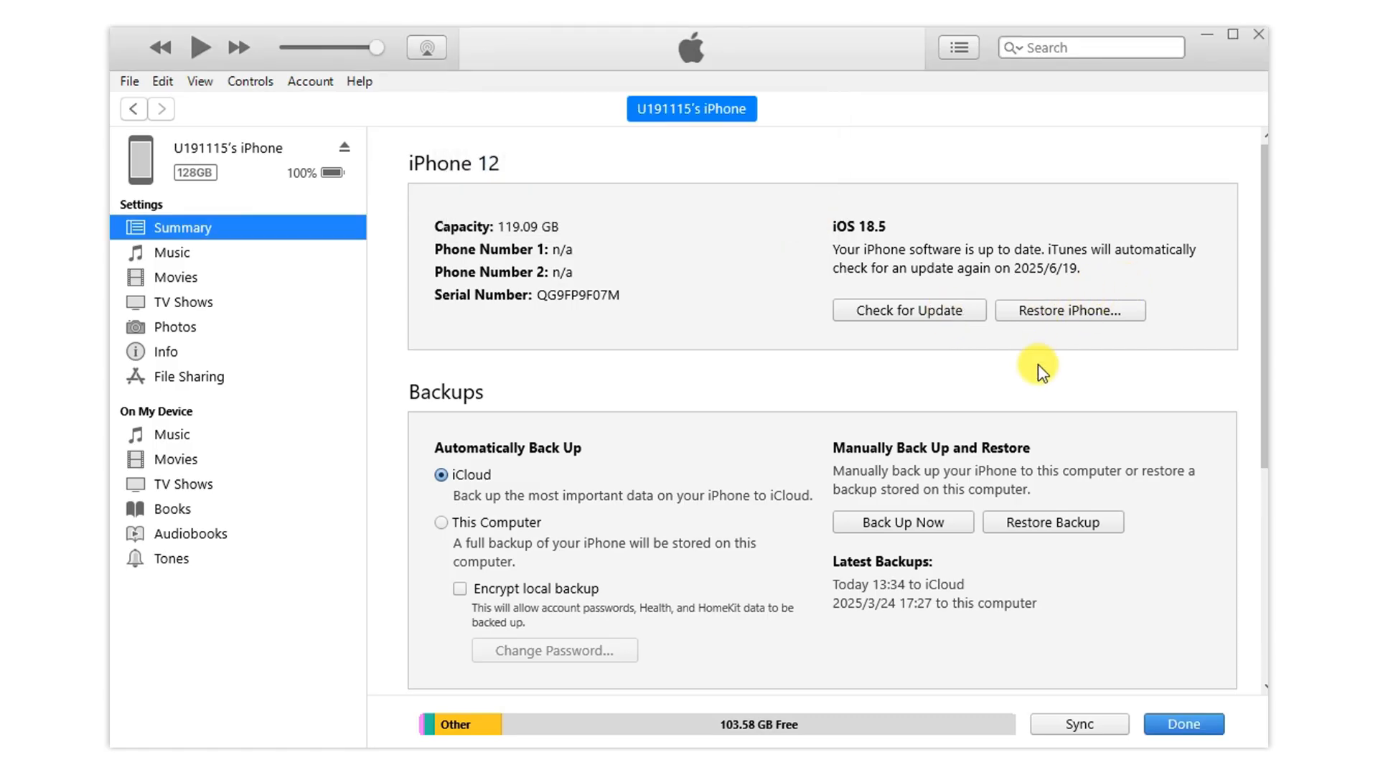
{"action": "left_click", "coordinate": [1069, 309]}
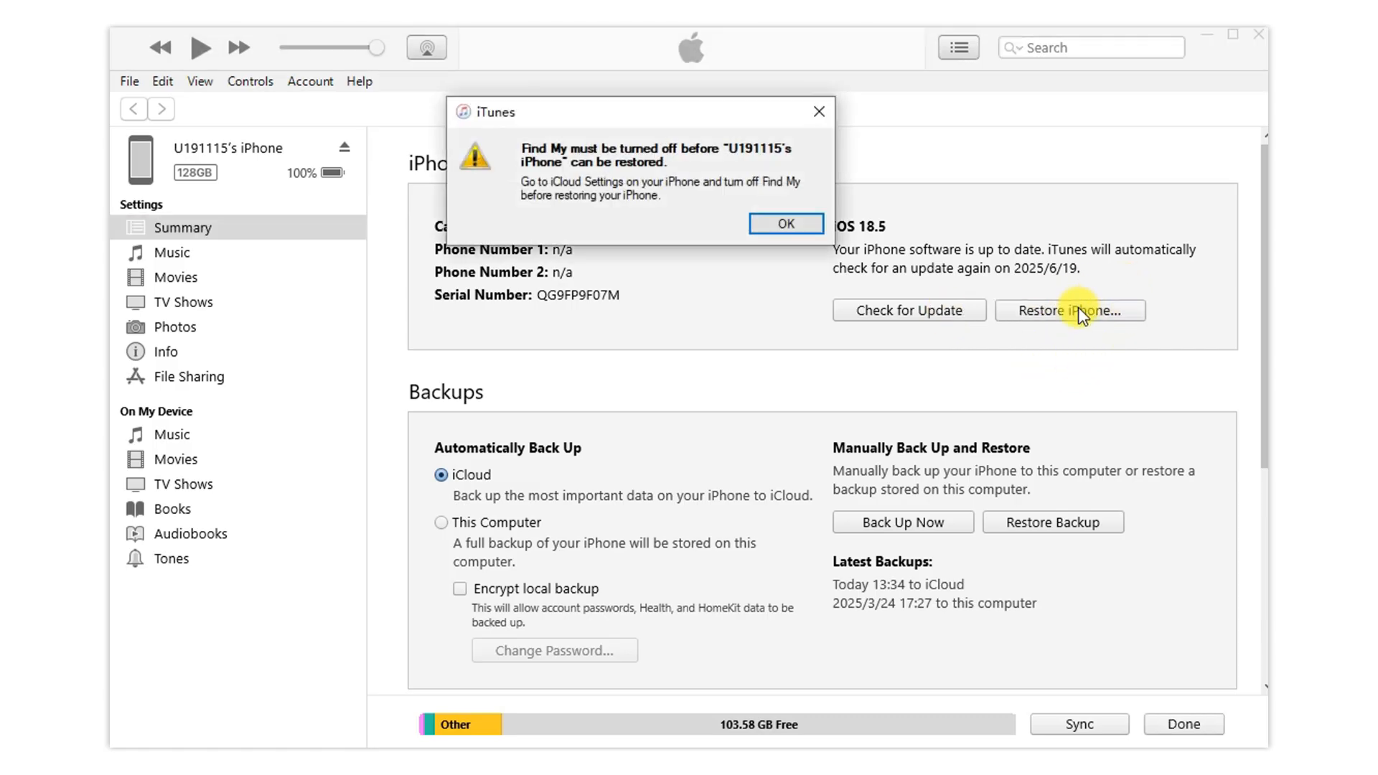
Dismiss the warning that Find My must be turned off before restoring.
{"action": "left_click", "coordinate": [784, 223]}
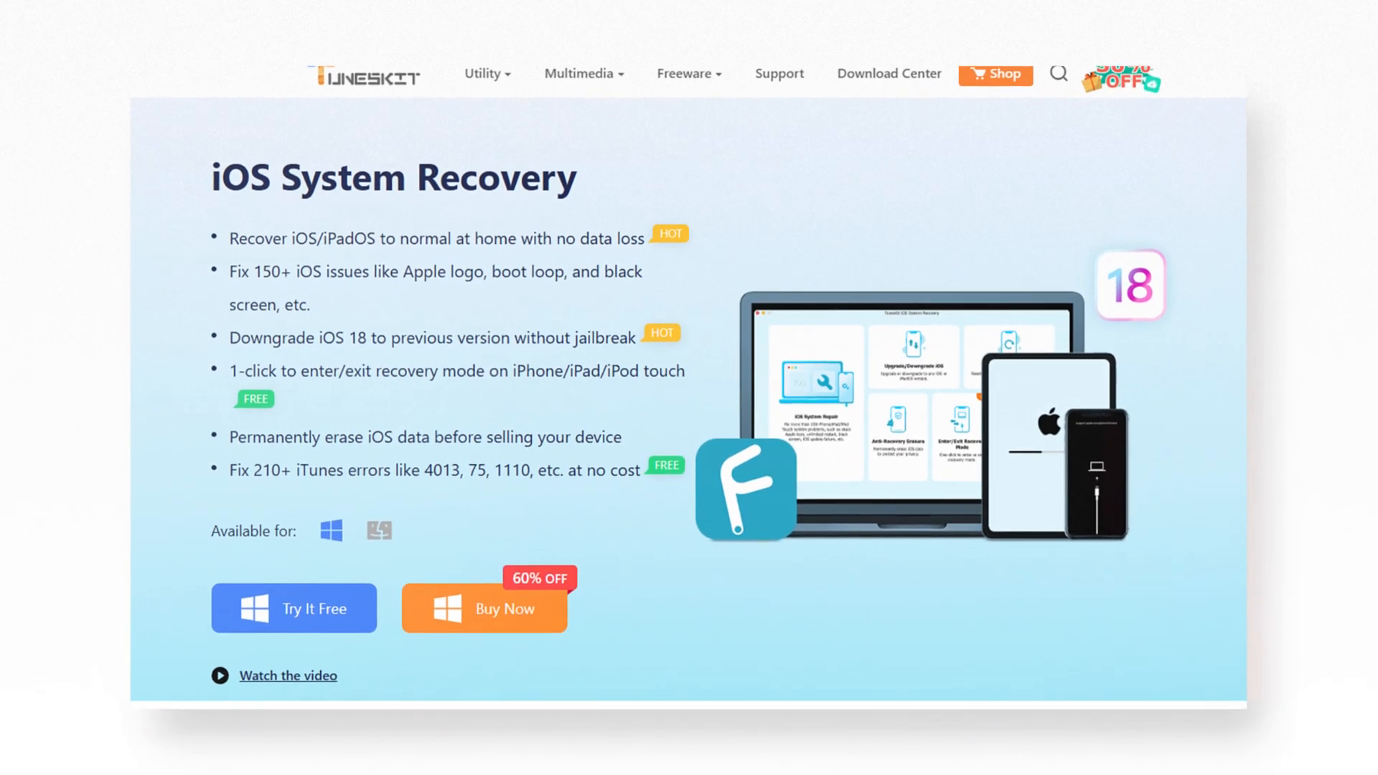
Scroll through the TunesKit iOS System Recovery product page.
{"action": "scroll", "scroll_direction": "down", "scroll_amount": 3}
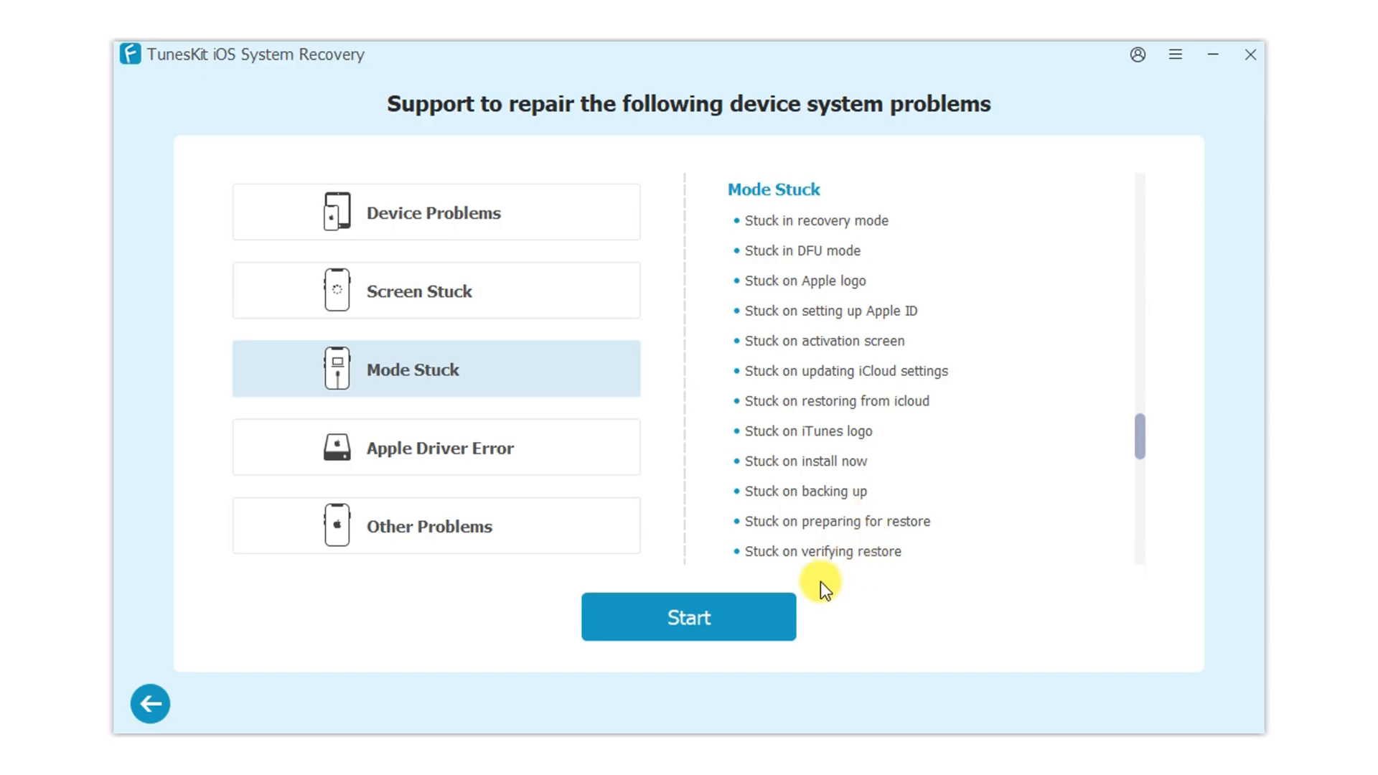
Start repairing the Mode Stuck problem to reach the Standard/Deep Repair choice.
{"action": "left_click", "coordinate": [688, 615]}
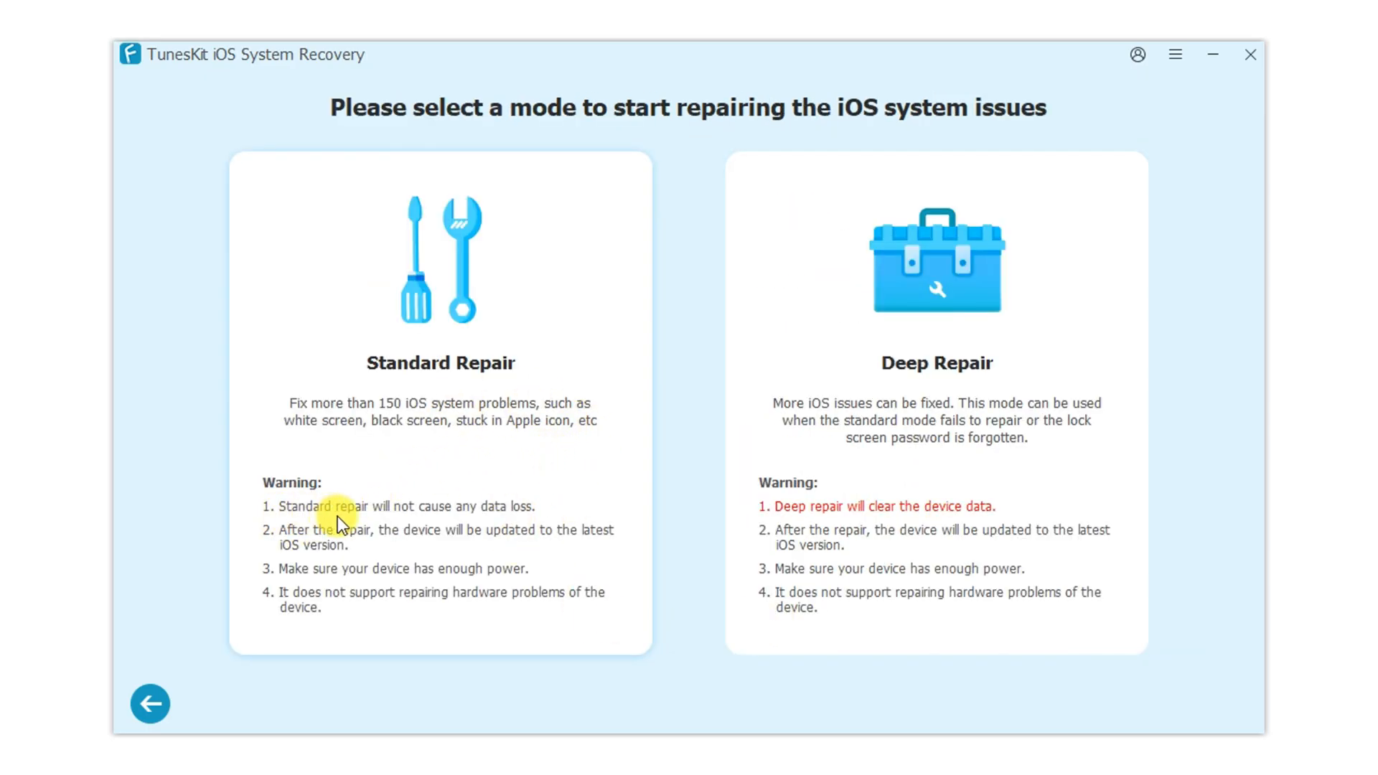
{"action": "mouse_move", "coordinate": [577, 514]}
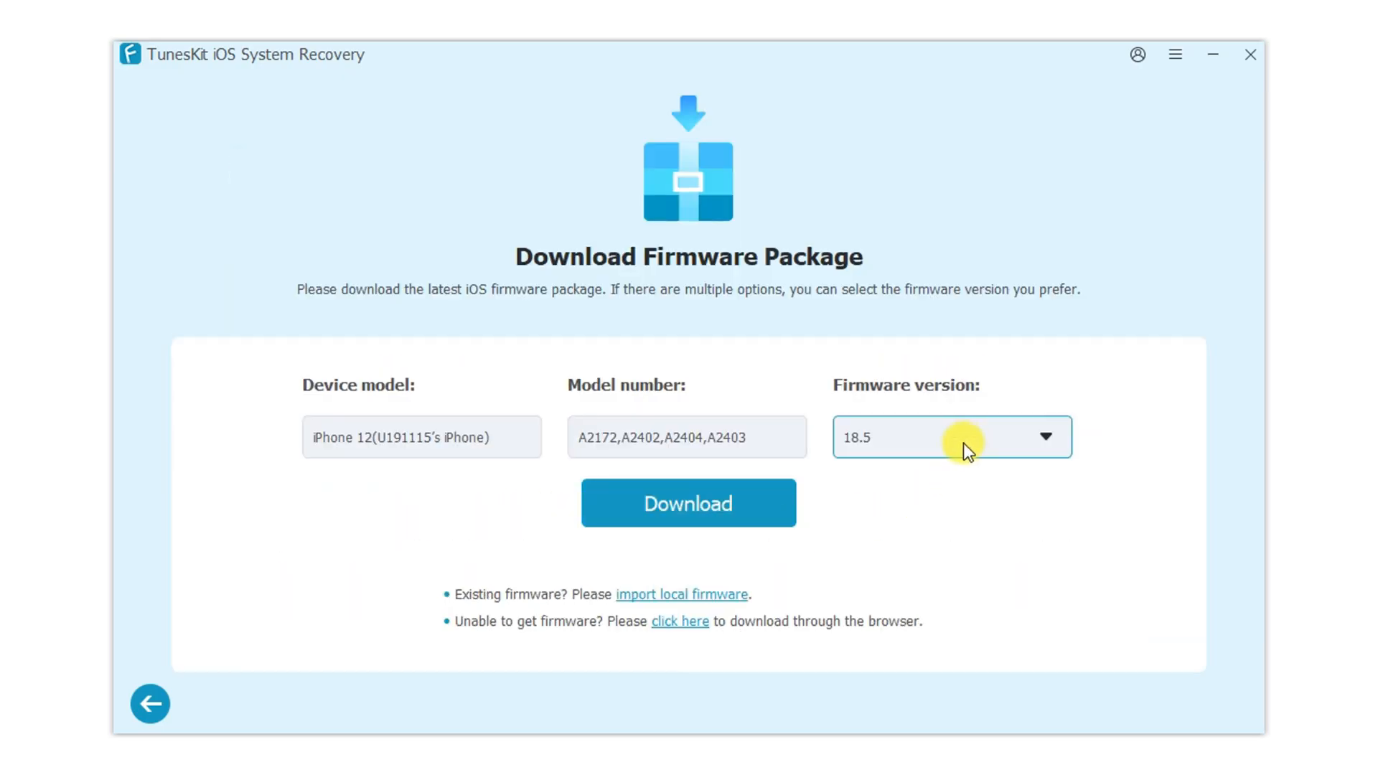
Select firmware version 18.5 for the iPhone 12 and download it.
{"action": "left_click", "coordinate": [952, 437]}
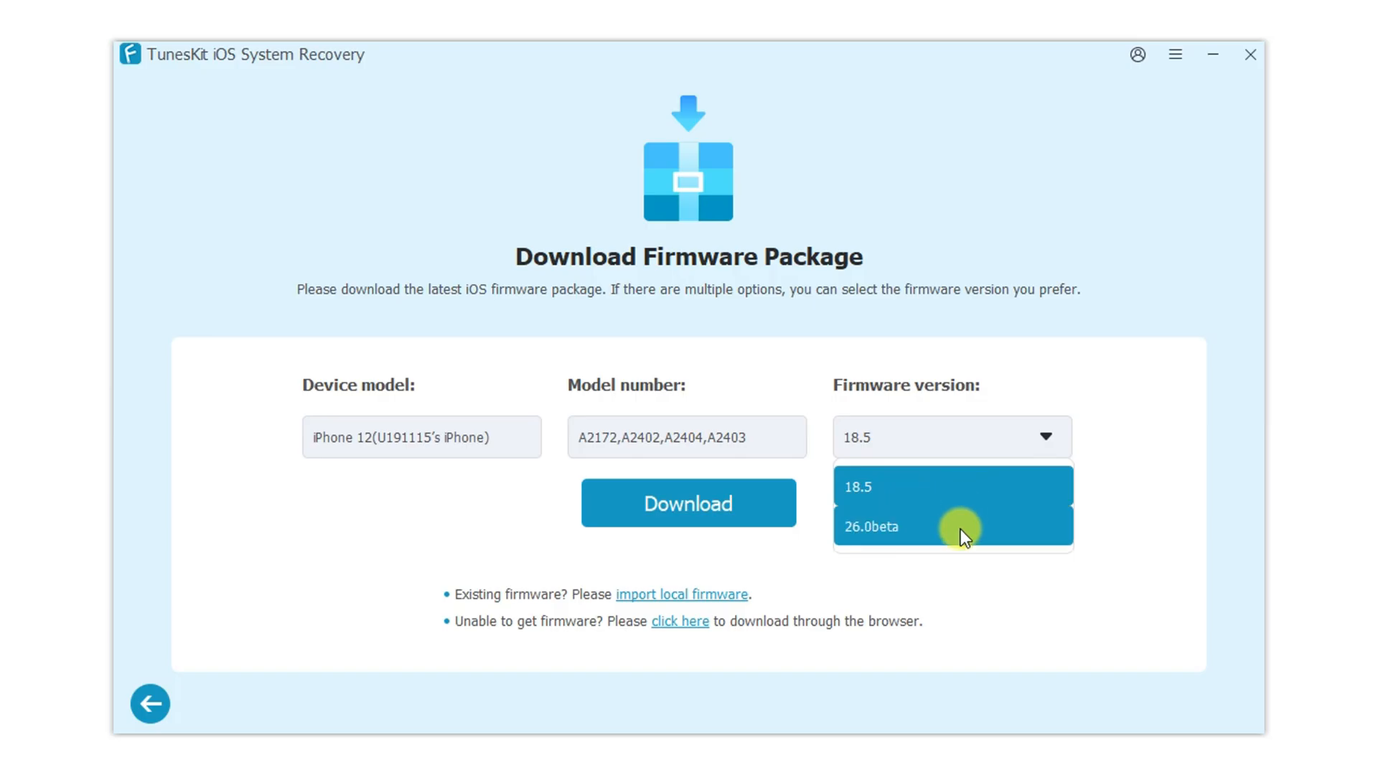
{"action": "left_click", "coordinate": [872, 528]}
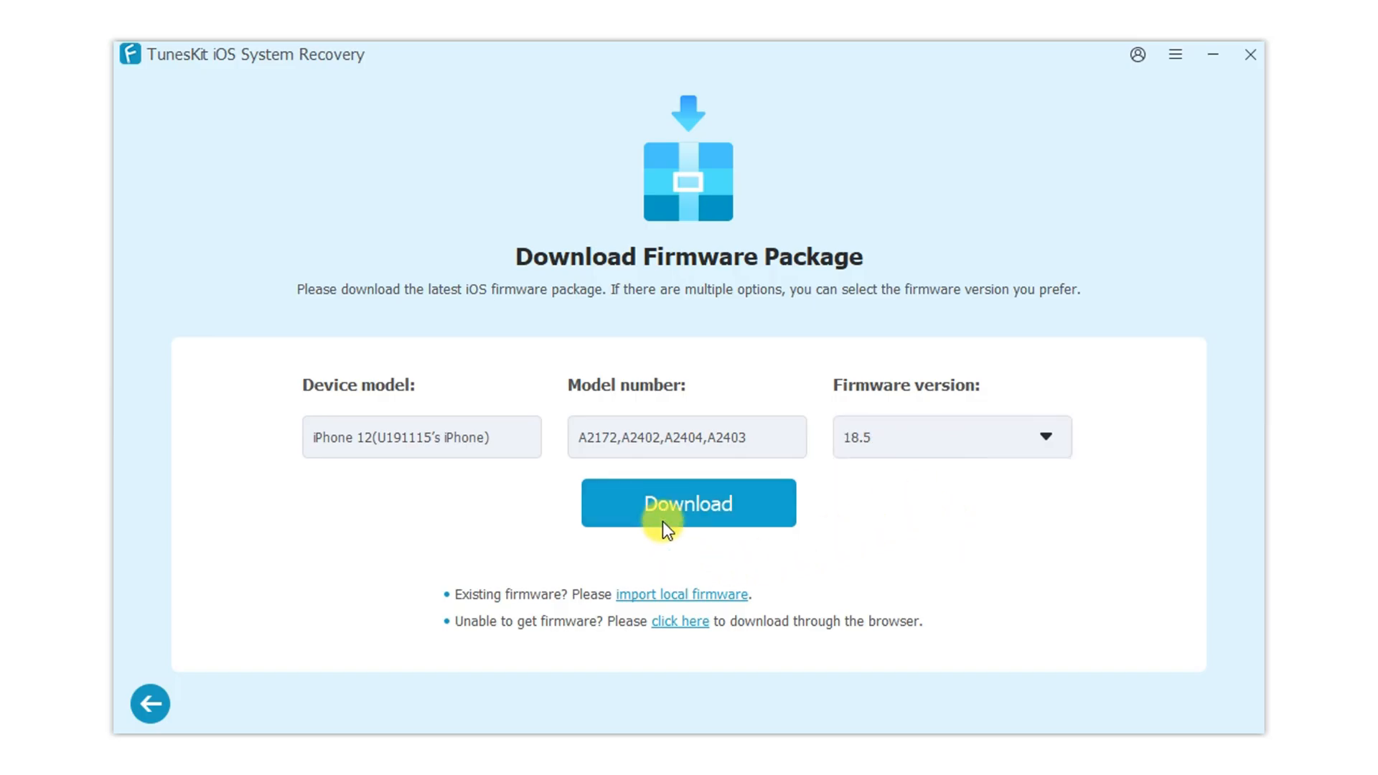
{"action": "left_click", "coordinate": [688, 502]}
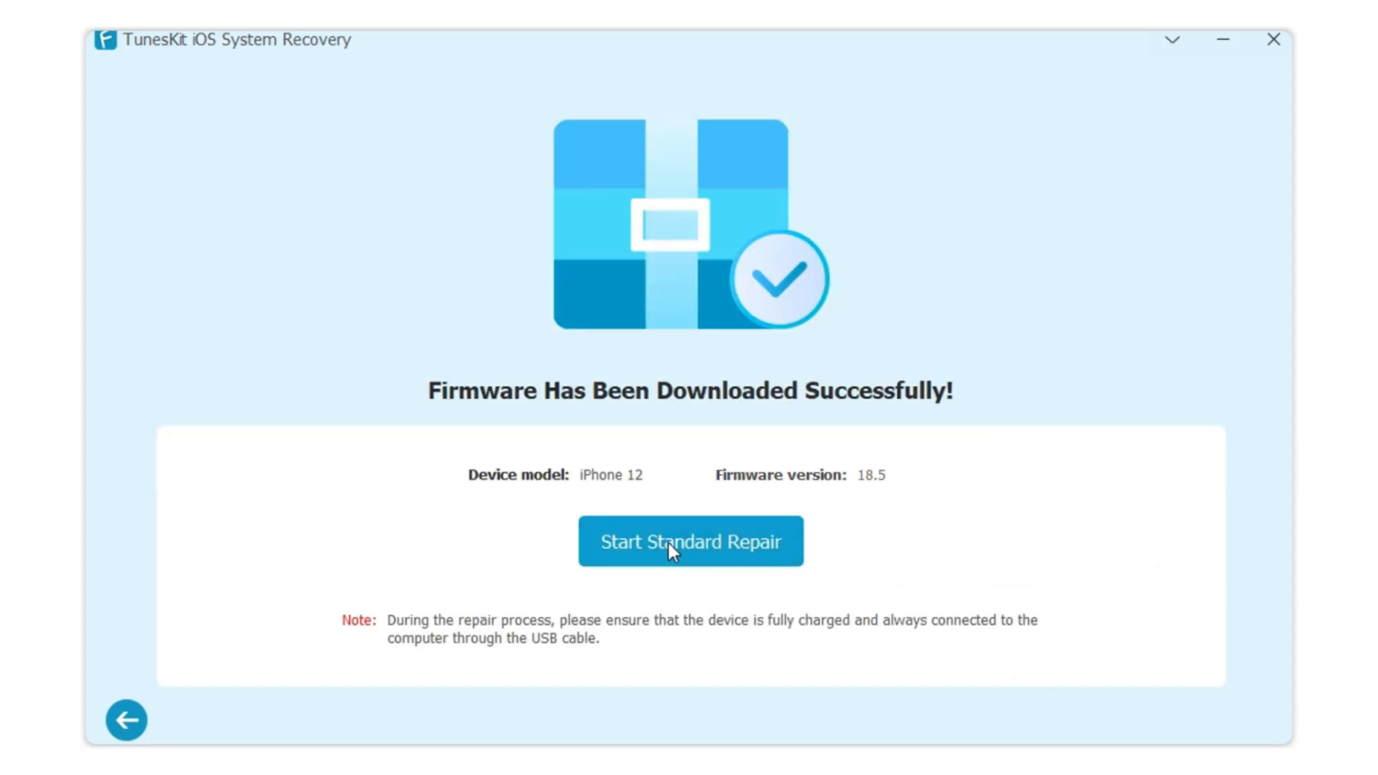
Launch Standard Repair on the iPhone 12 with the downloaded 18.5 firmware.
{"action": "left_click", "coordinate": [690, 541]}
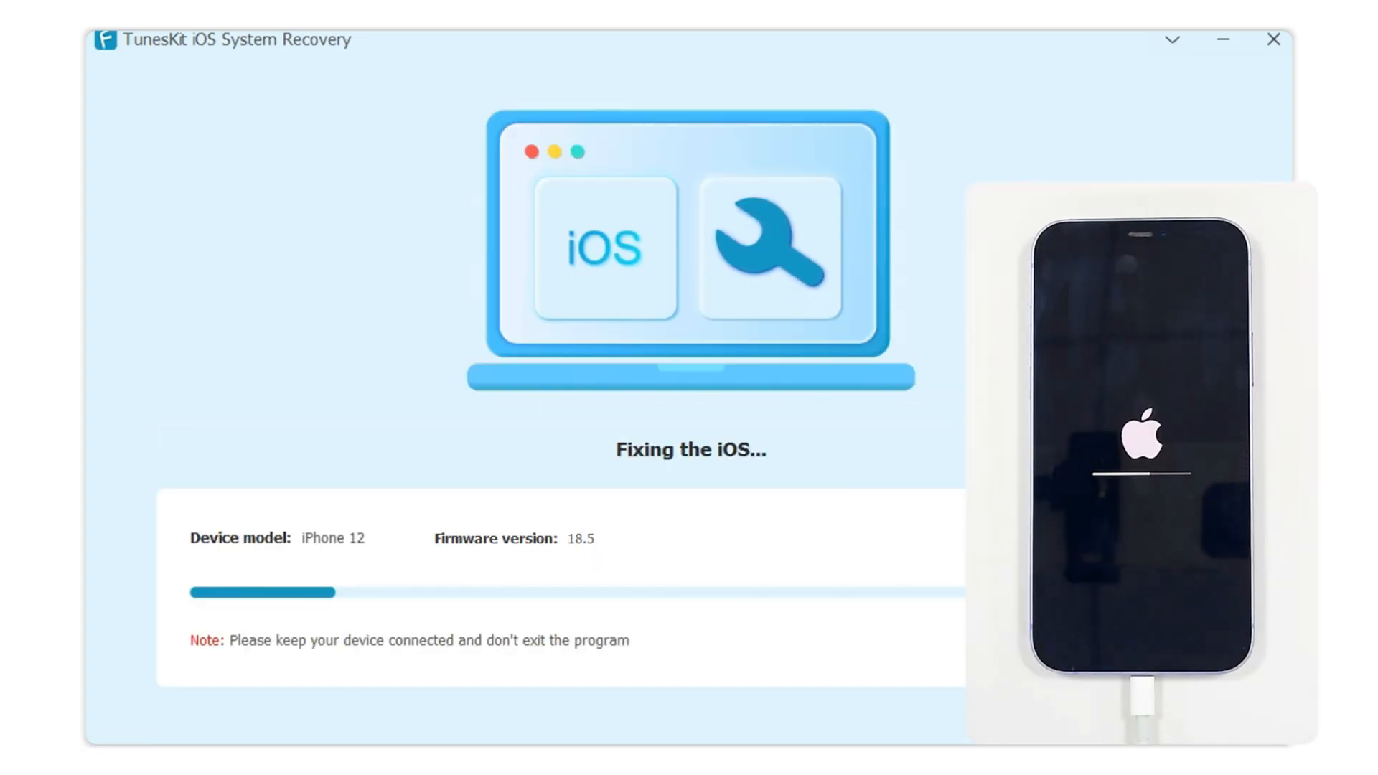